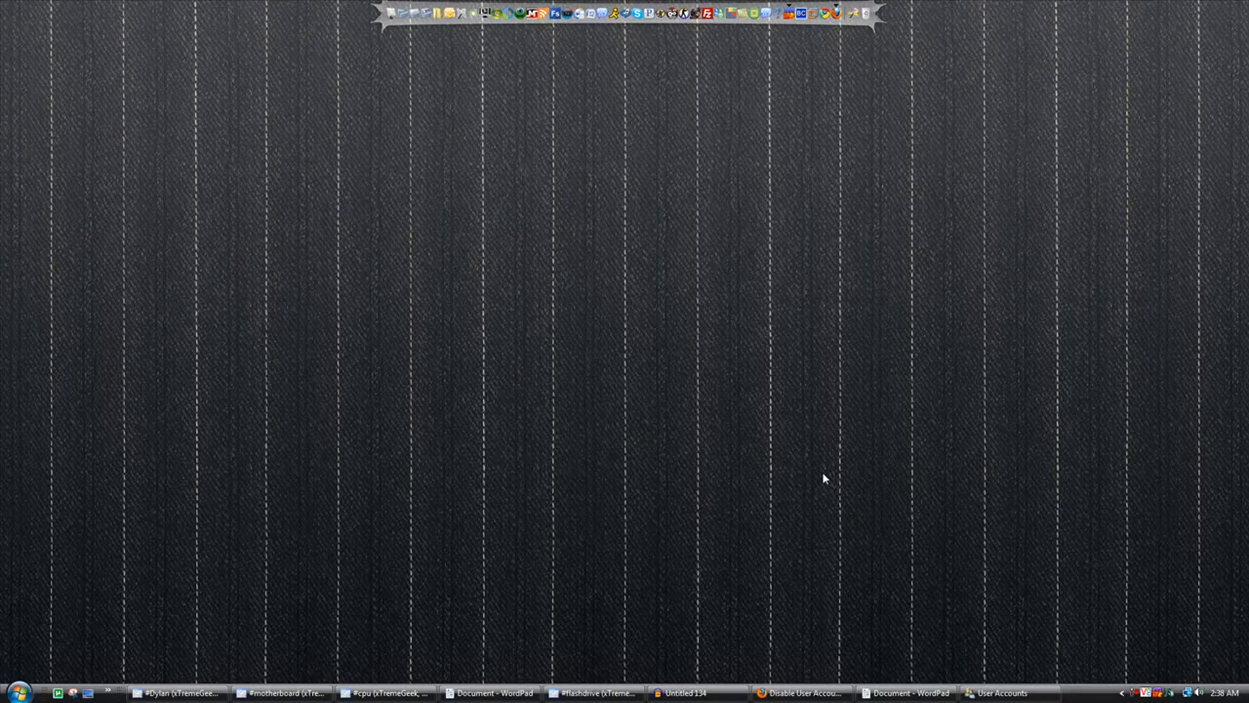
mouse_move(807, 478)
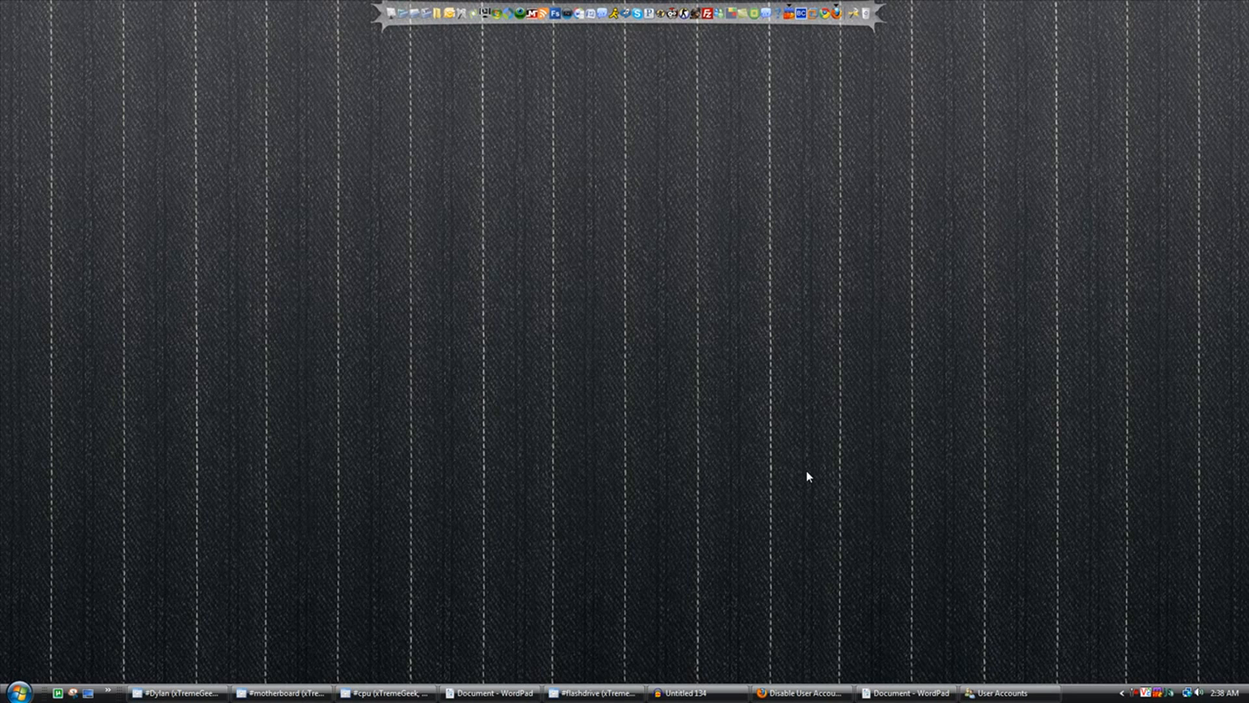
mouse_move(524, 388)
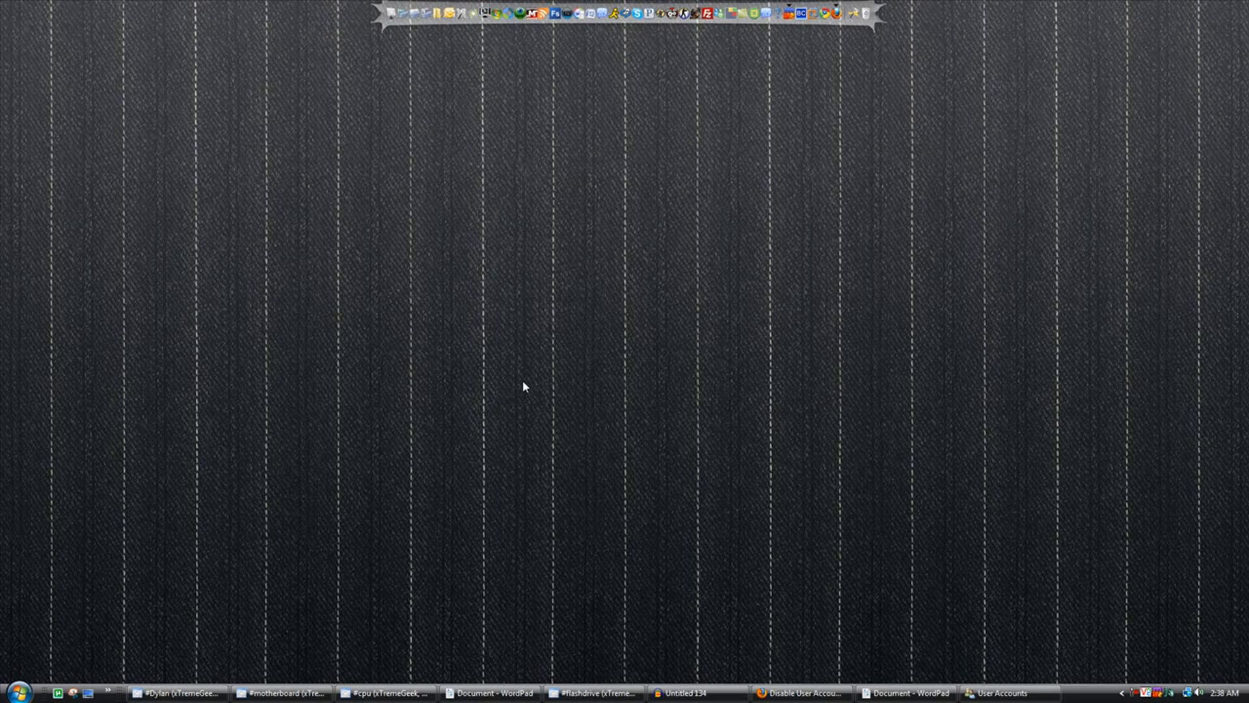
mouse_move(400, 371)
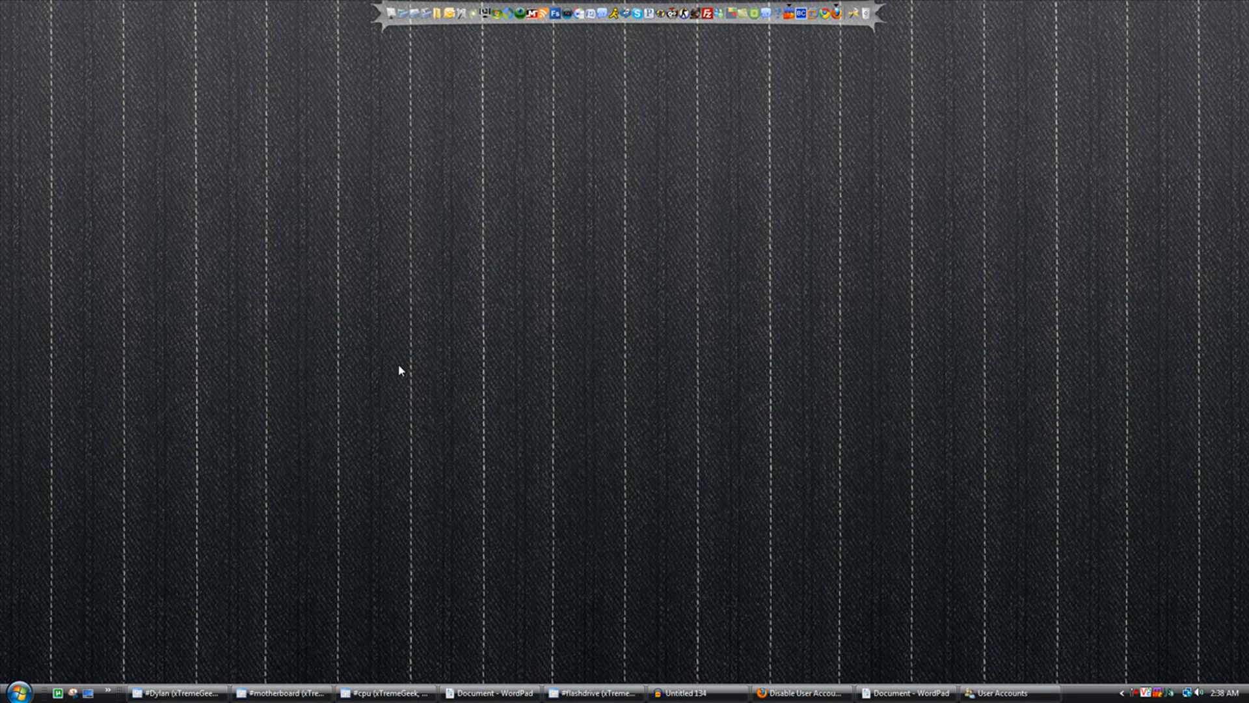
mouse_move(394, 365)
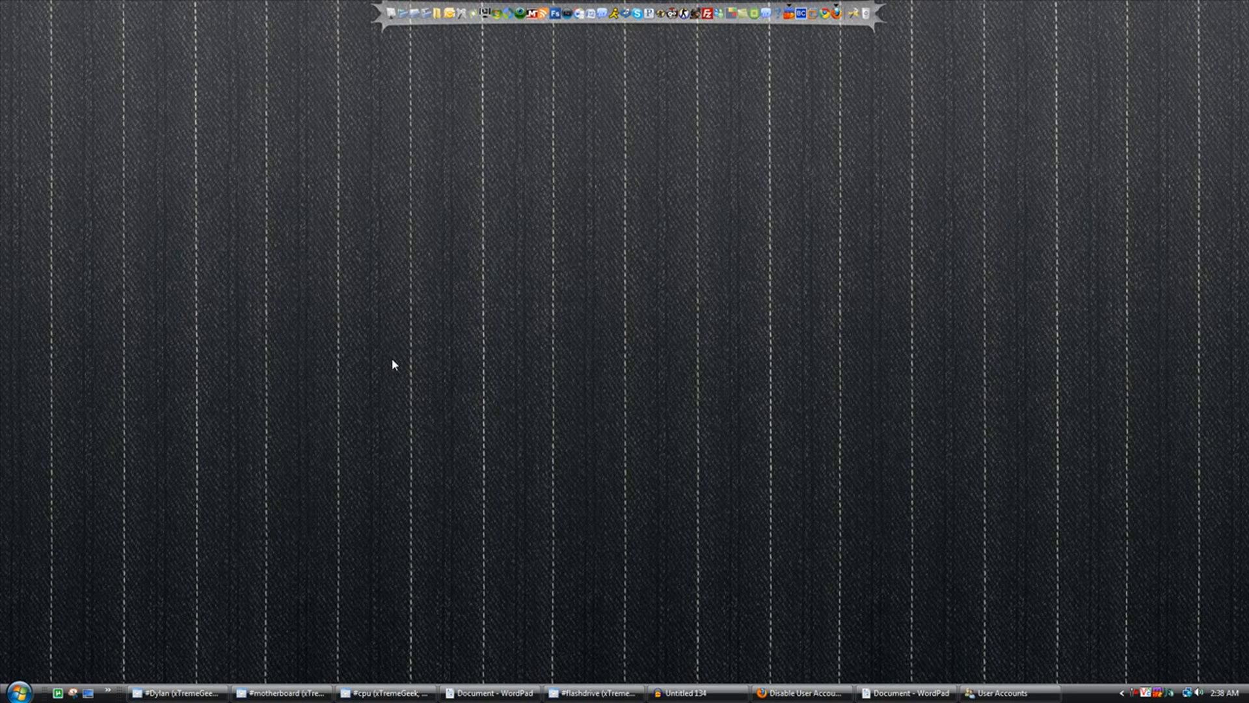
mouse_move(384, 333)
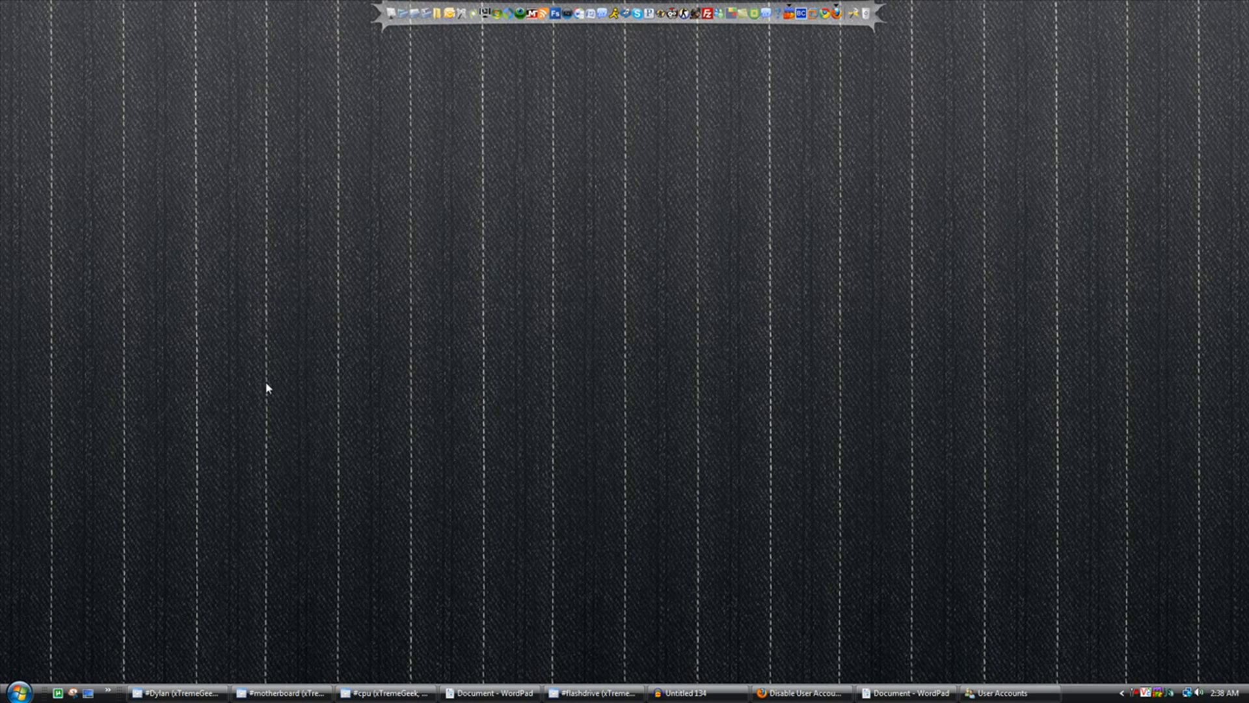
Reach the Manage Accounts page via Control Panel's User Accounts and Family Safety.
click(14, 689)
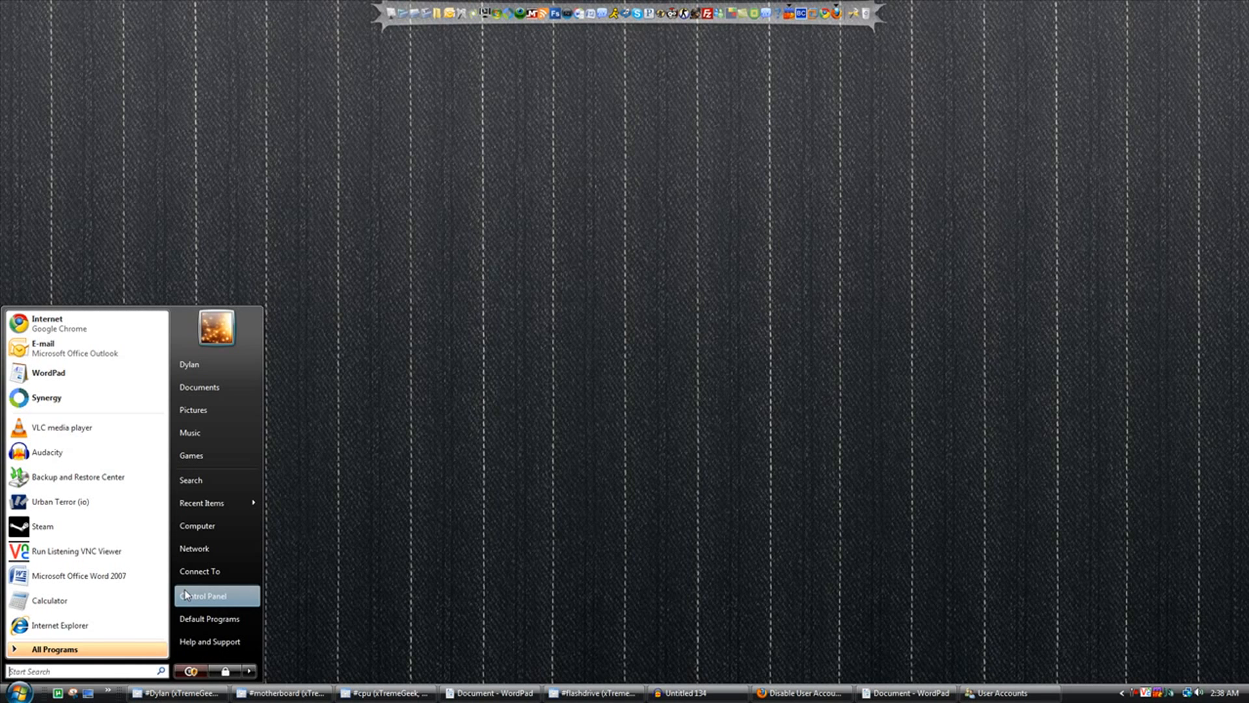
click(213, 595)
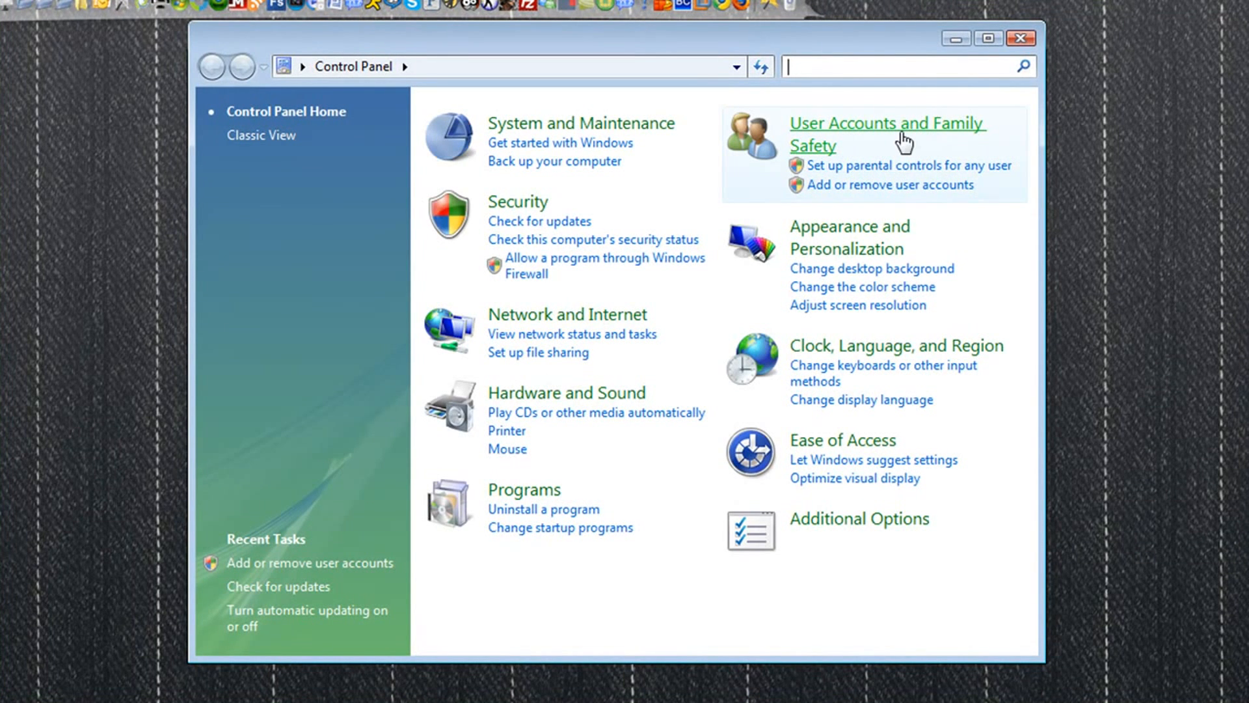
click(888, 124)
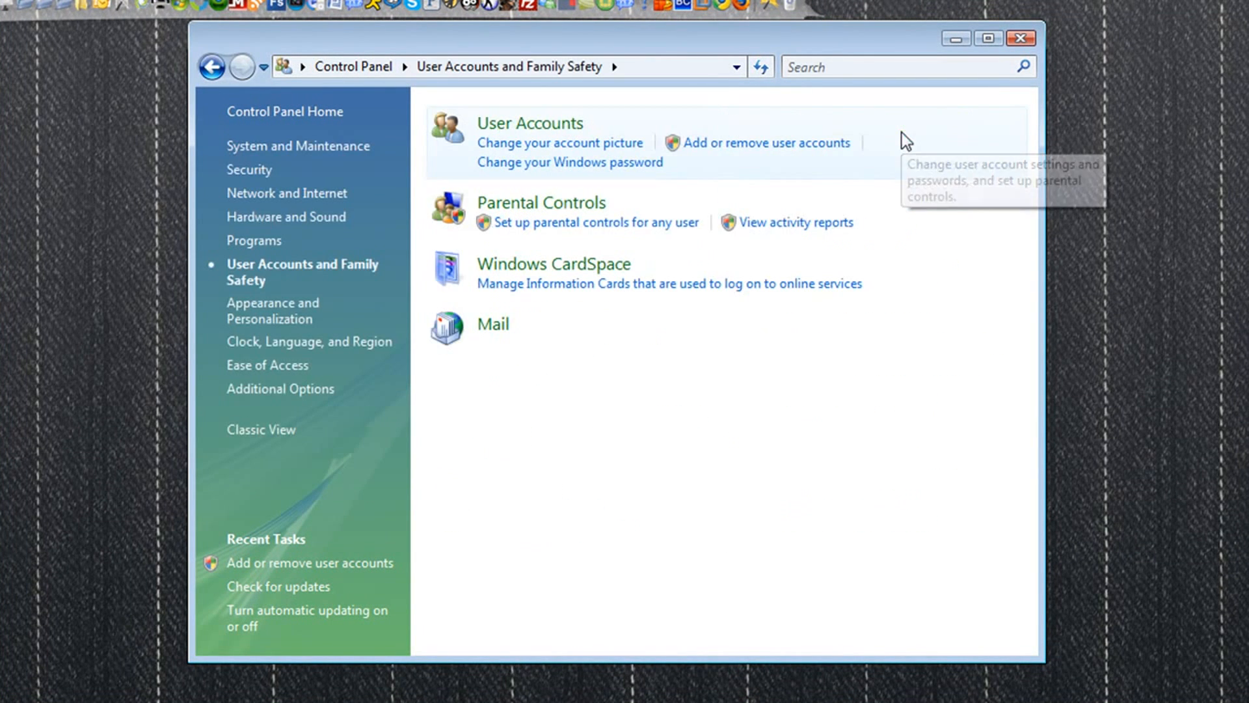
mouse_move(750, 184)
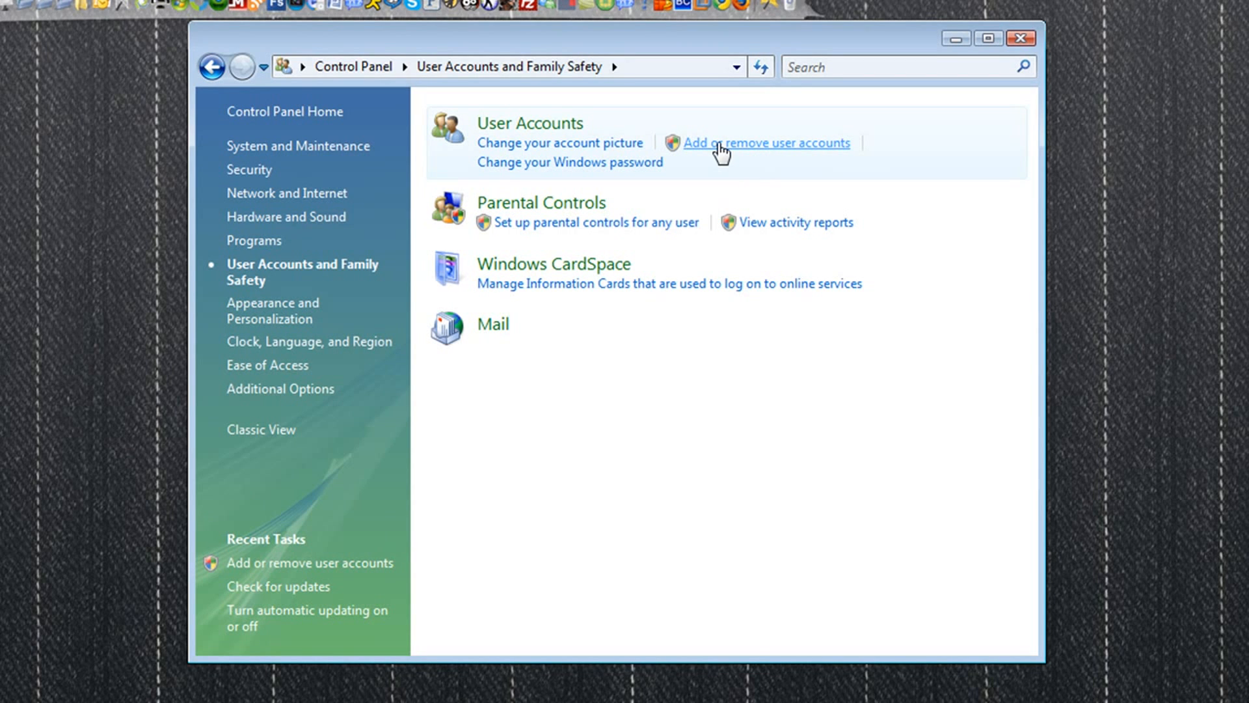
click(765, 142)
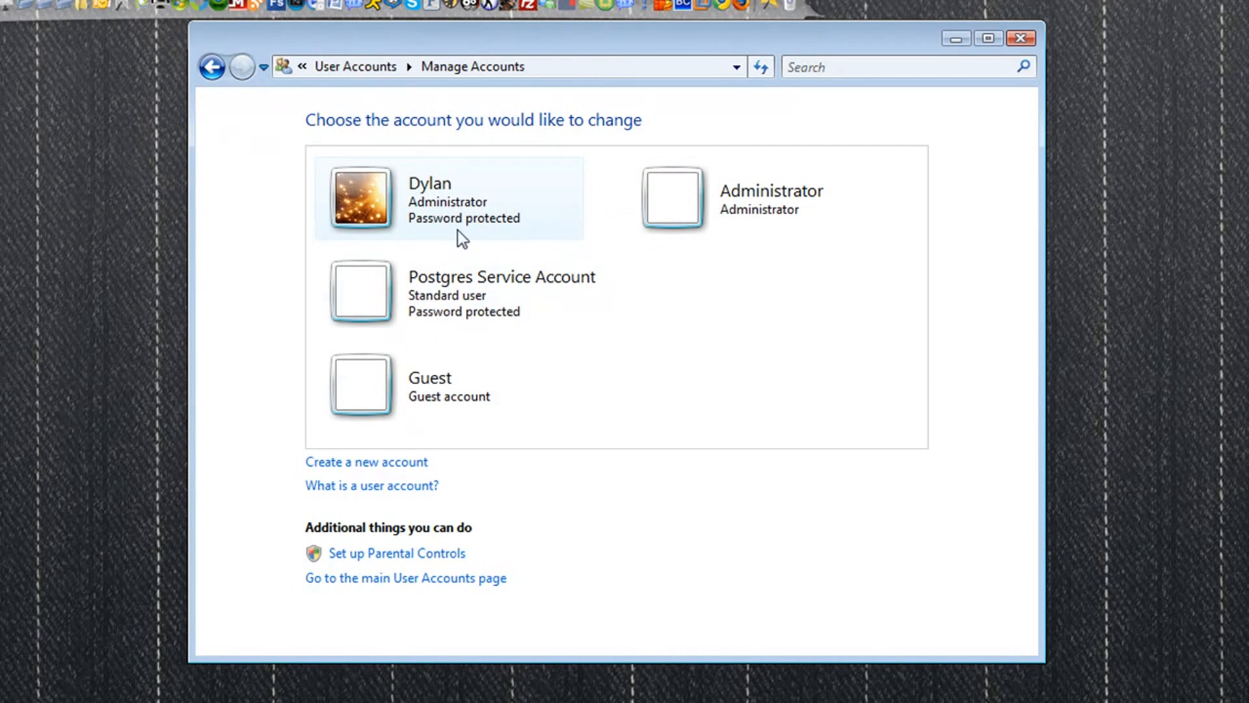
View the Postgres Service Account, go back, and reach Dylan's main User Accounts page.
click(360, 292)
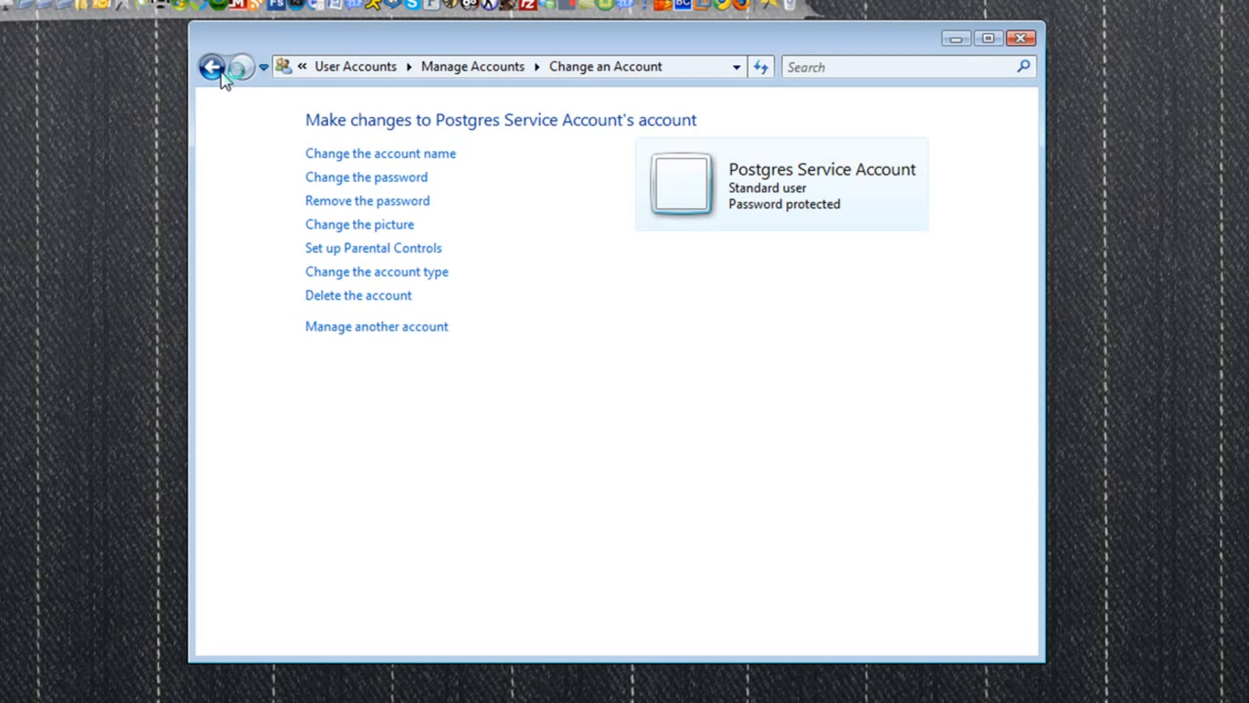
click(215, 67)
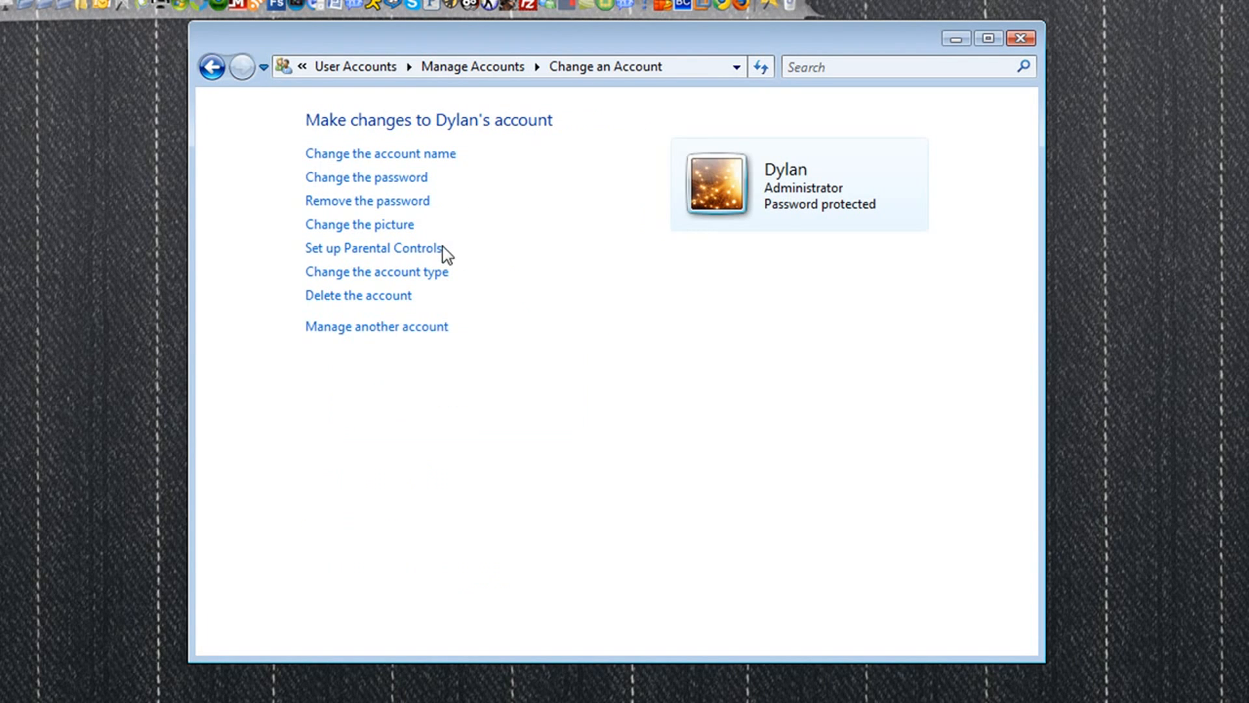
click(215, 67)
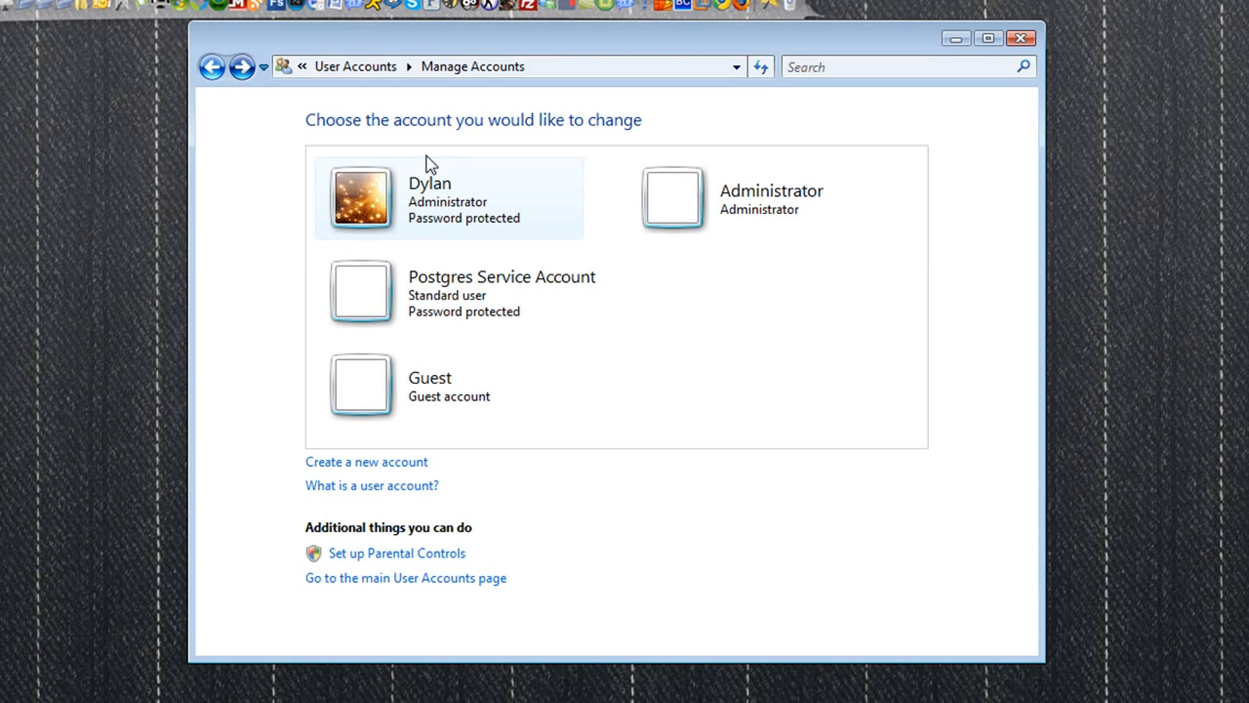
mouse_move(262, 485)
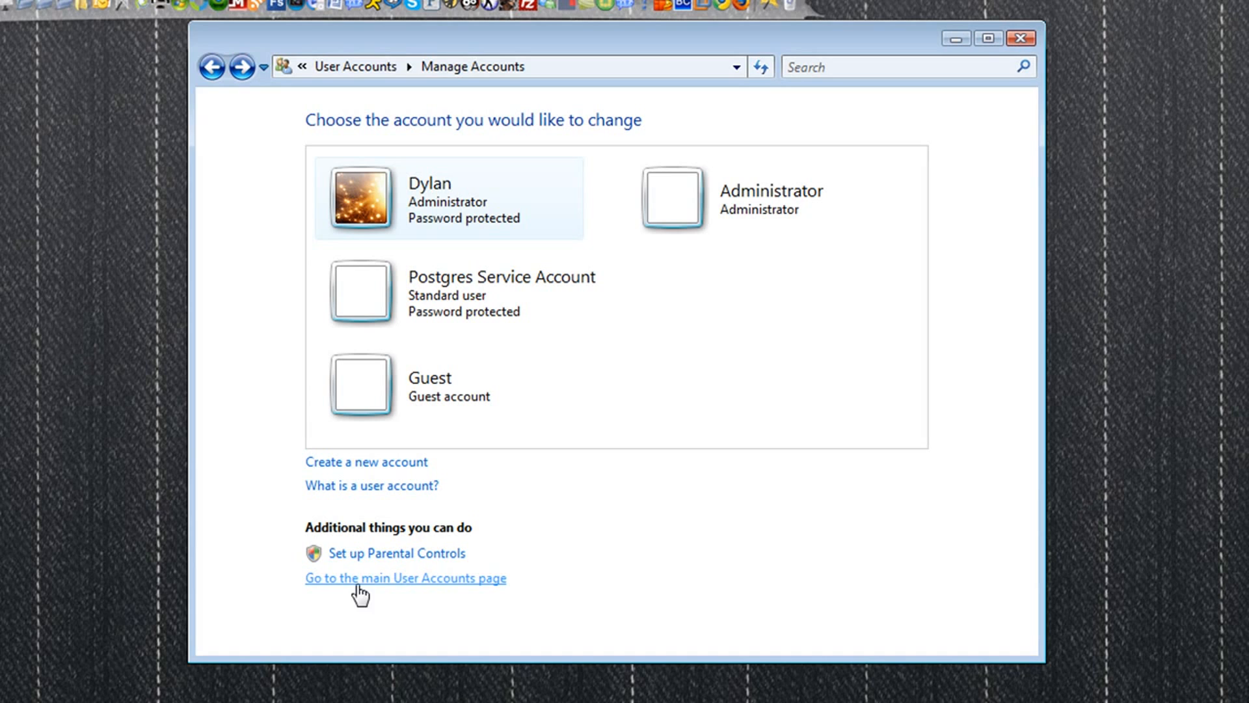
click(407, 578)
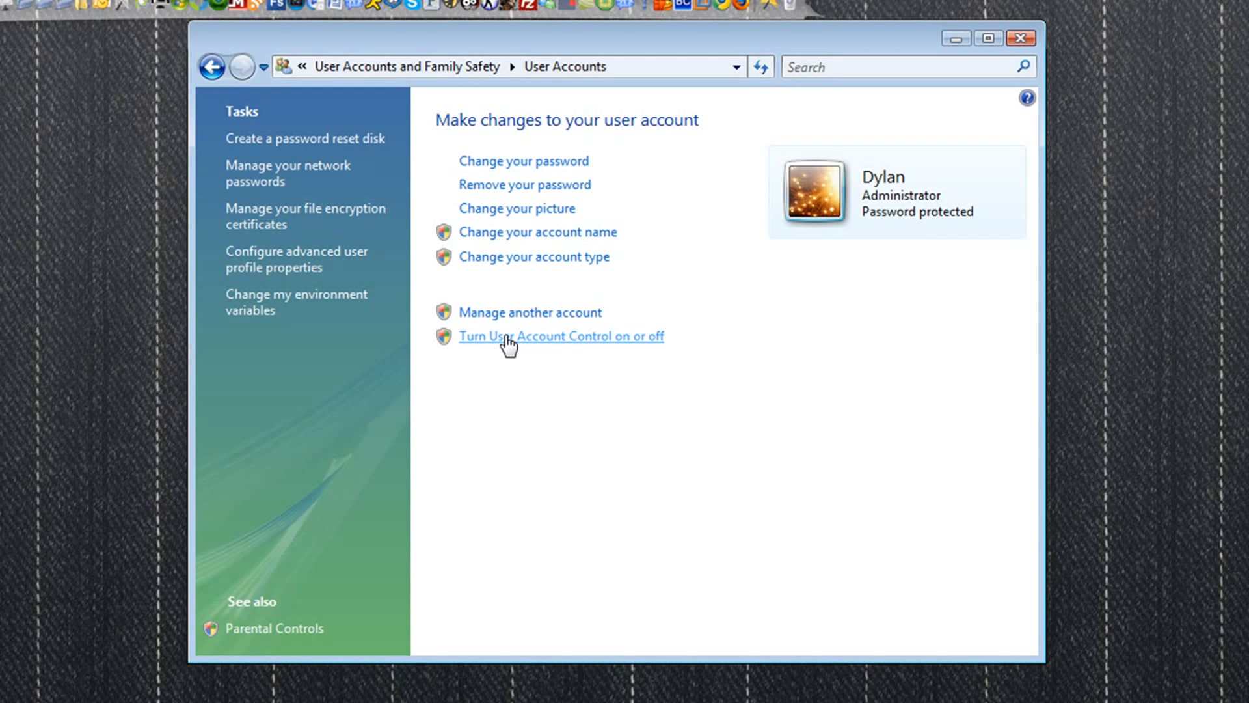
mouse_move(499, 255)
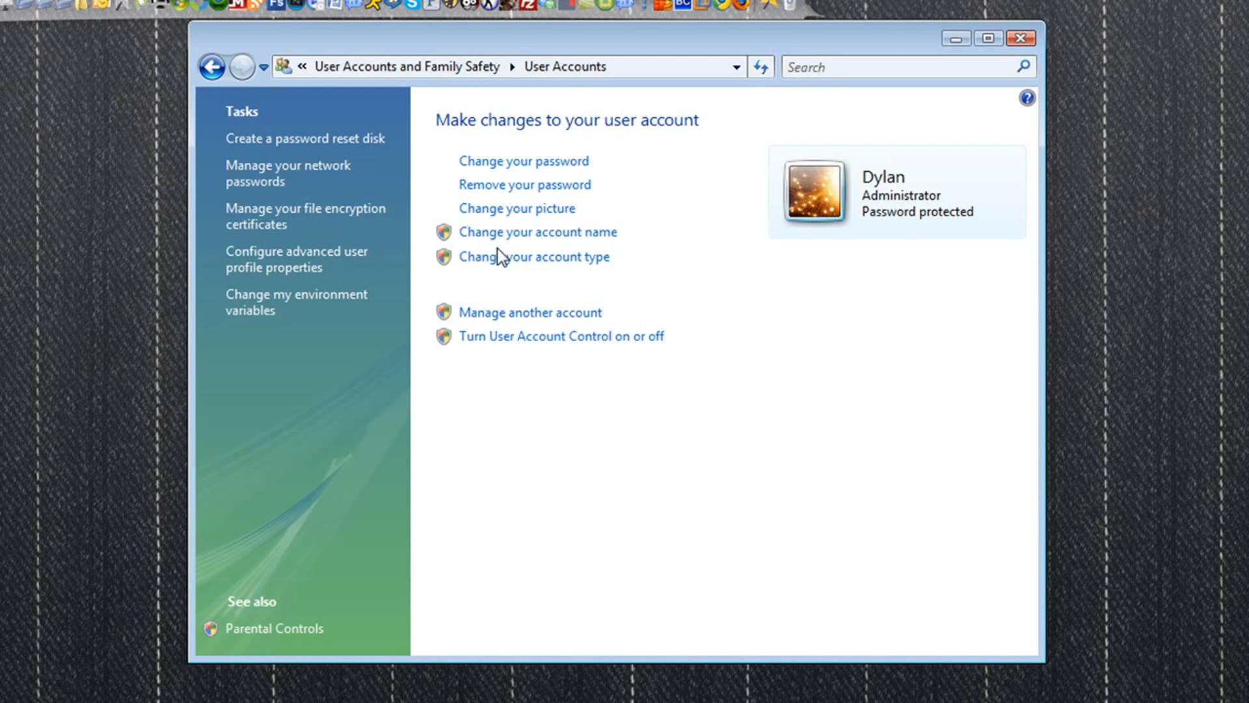
mouse_move(497, 361)
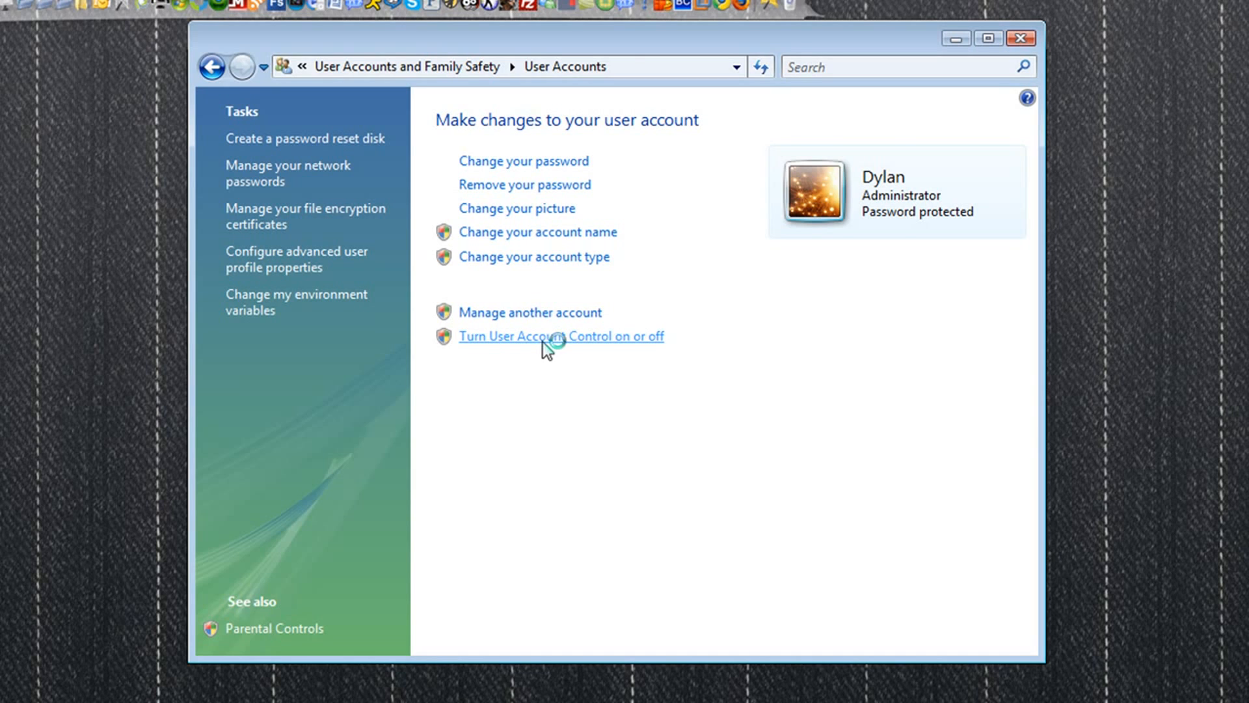
Leave User Account Control unchecked (off), confirm with OK, and close User Accounts.
click(560, 336)
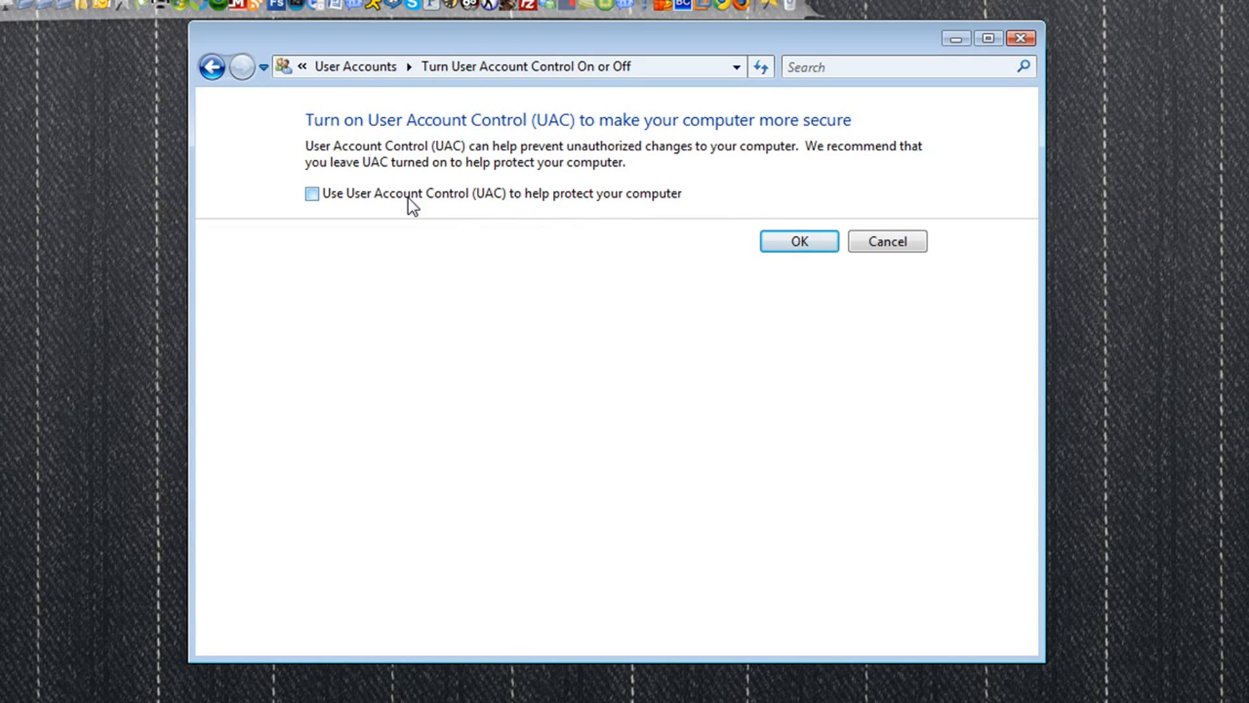
click(799, 241)
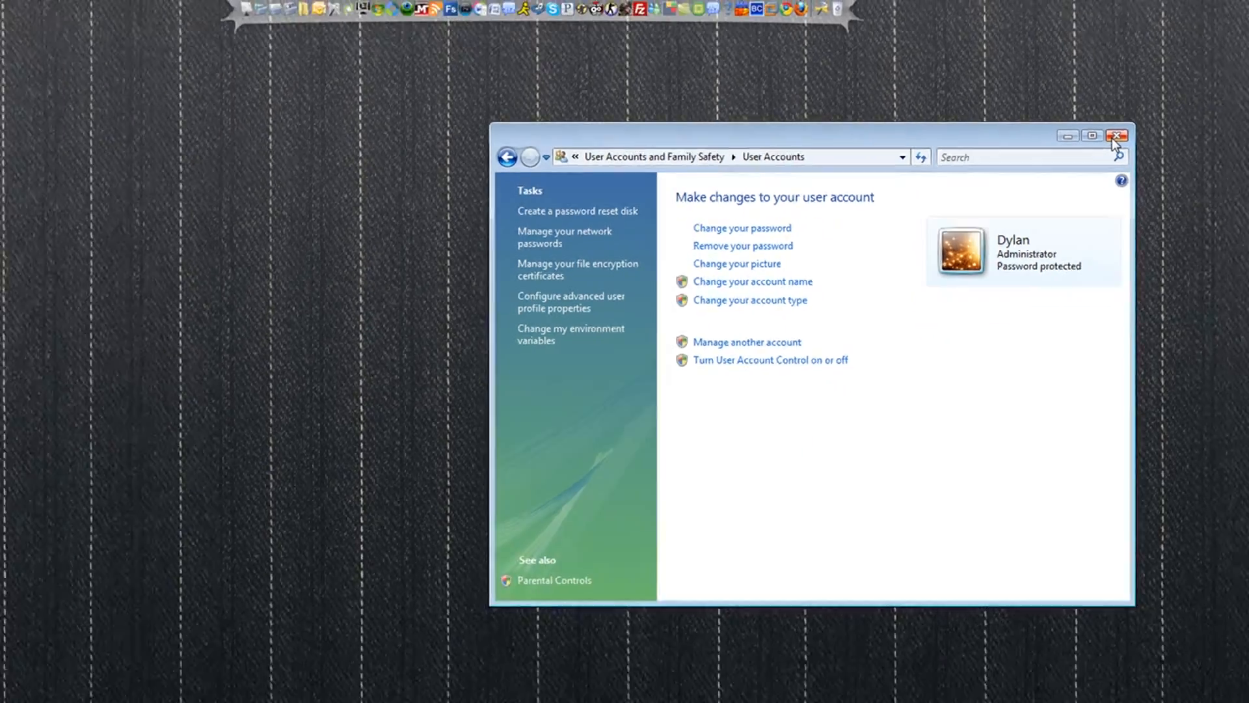
click(1118, 135)
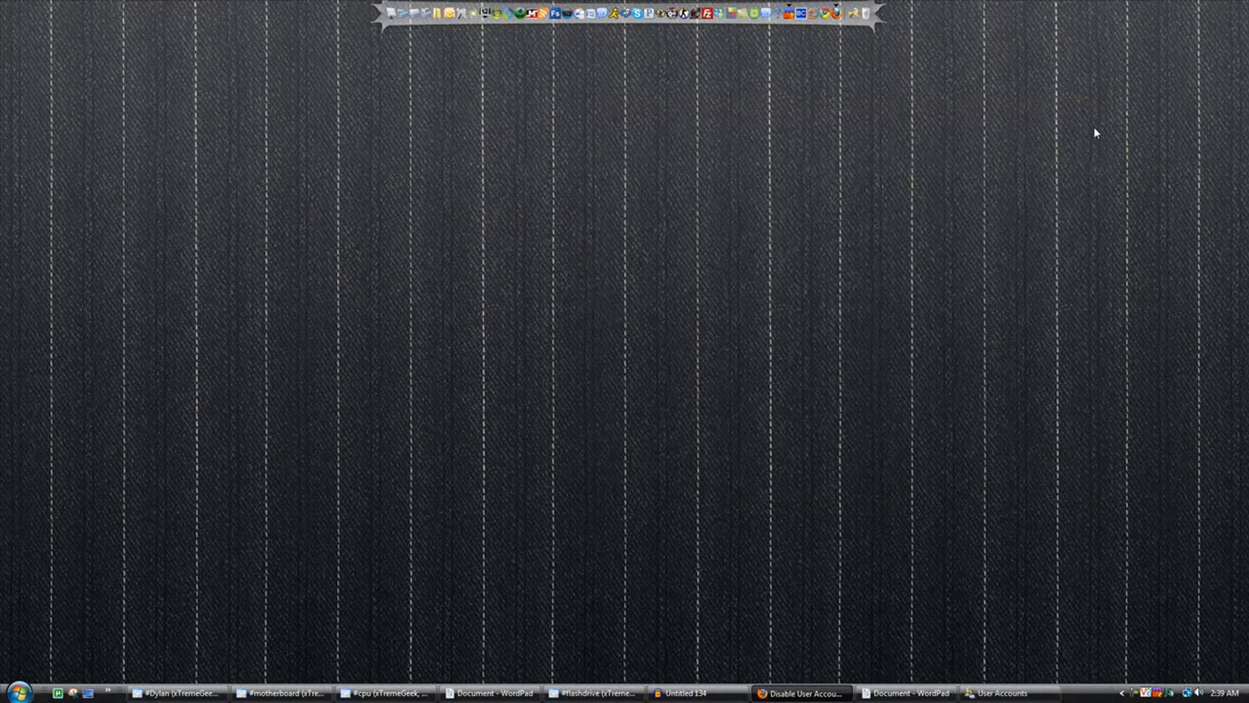
mouse_move(997, 193)
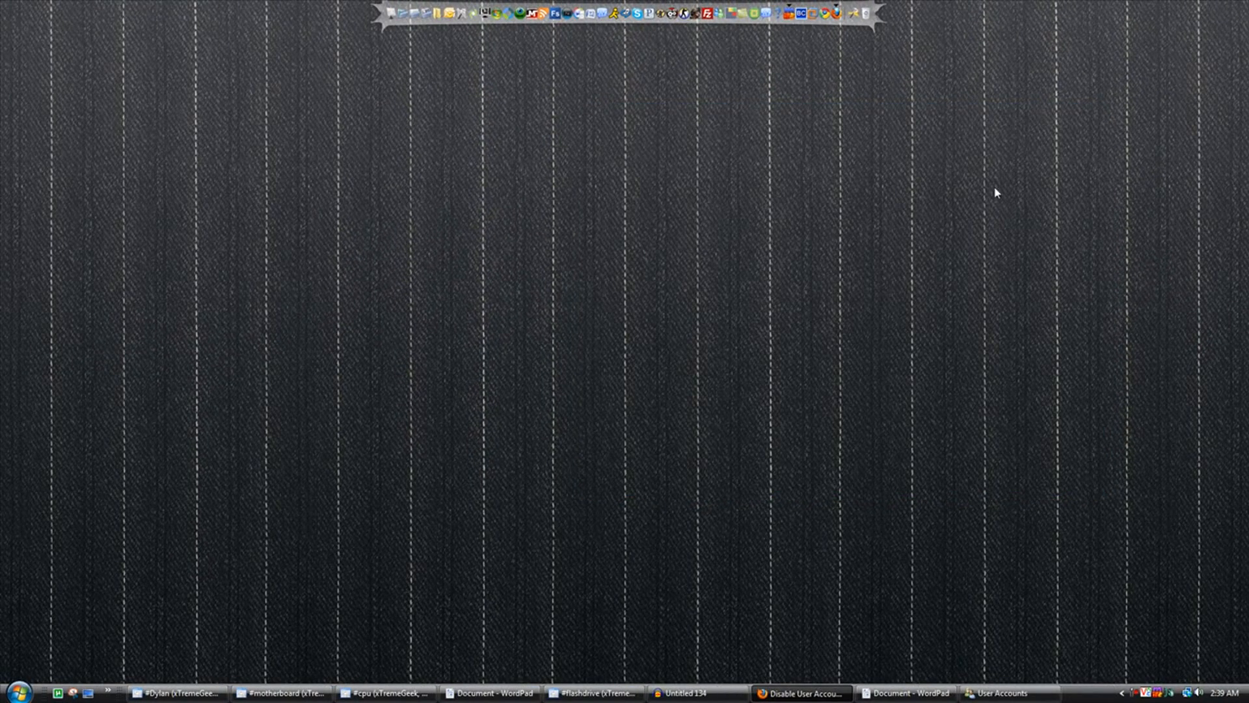
mouse_move(774, 327)
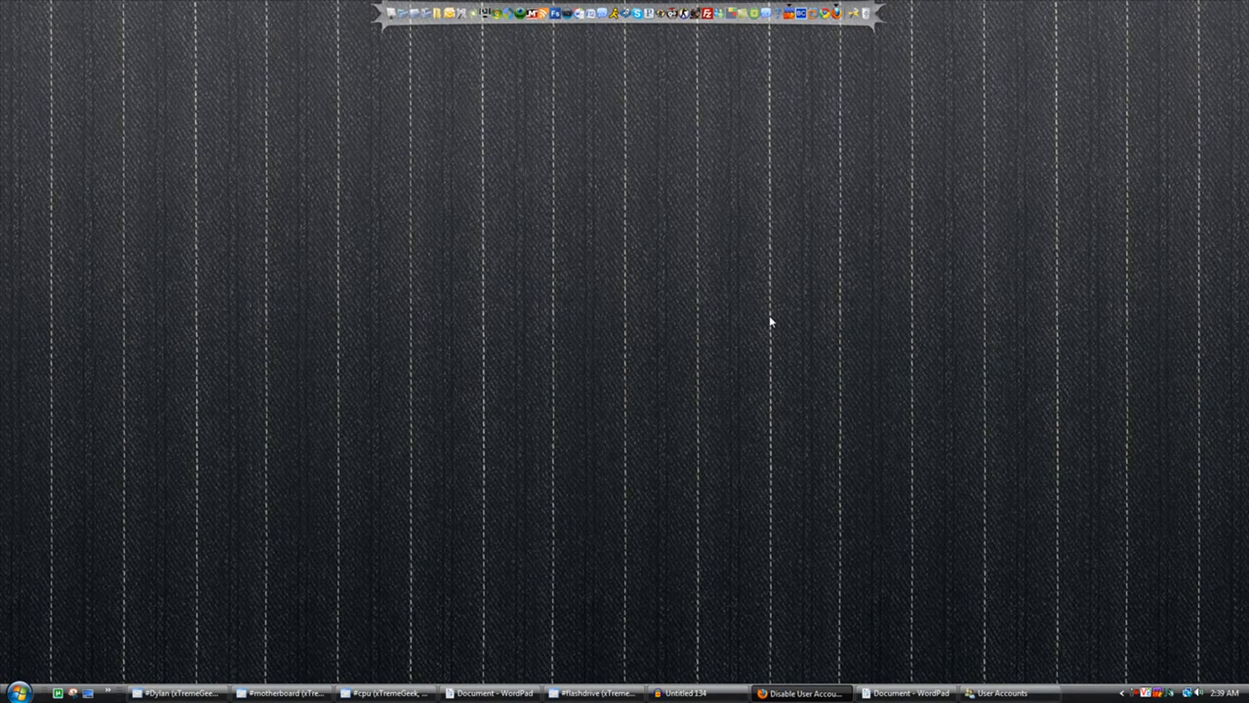
Launch System Configuration by searching 'msconfig' from the Start menu.
click(15, 688)
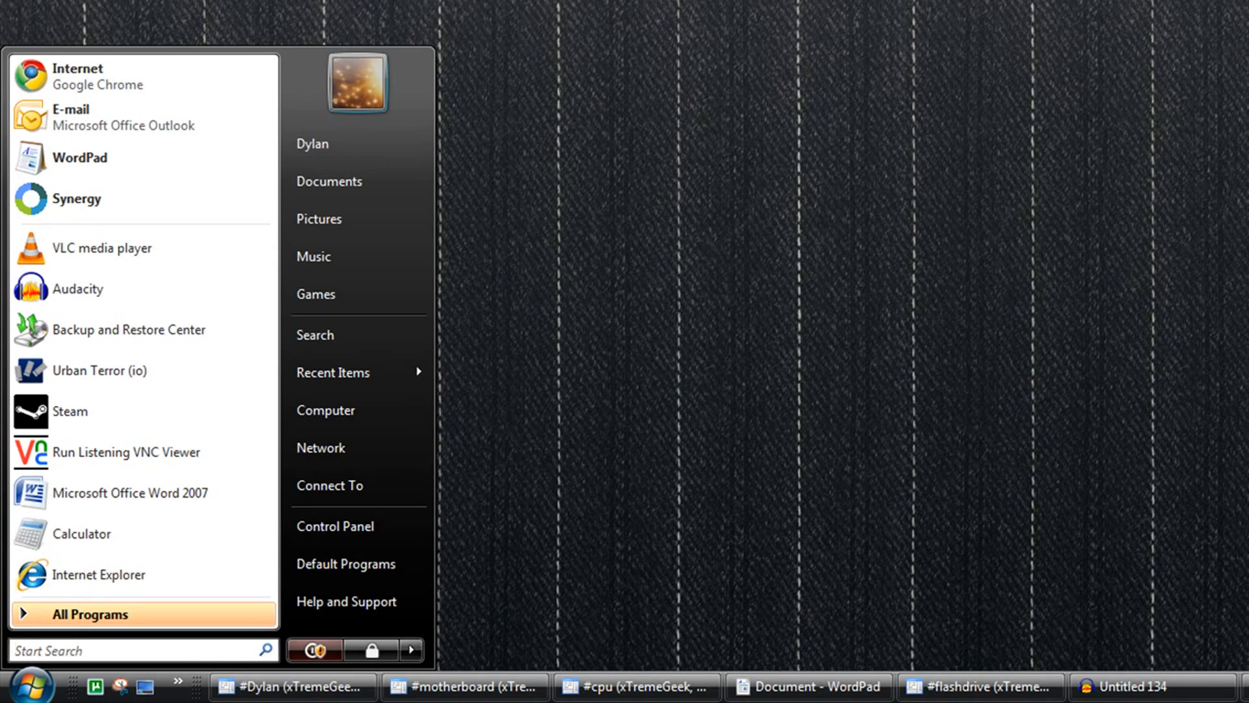
text(msconfig)
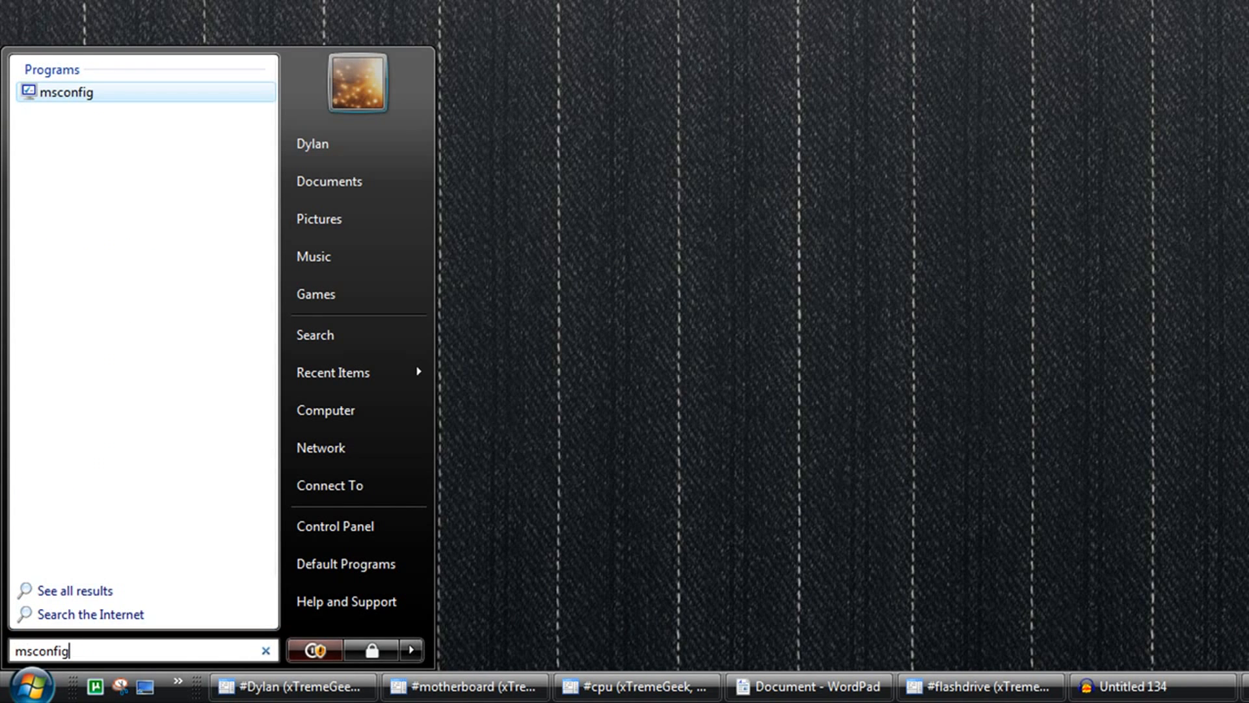
click(63, 92)
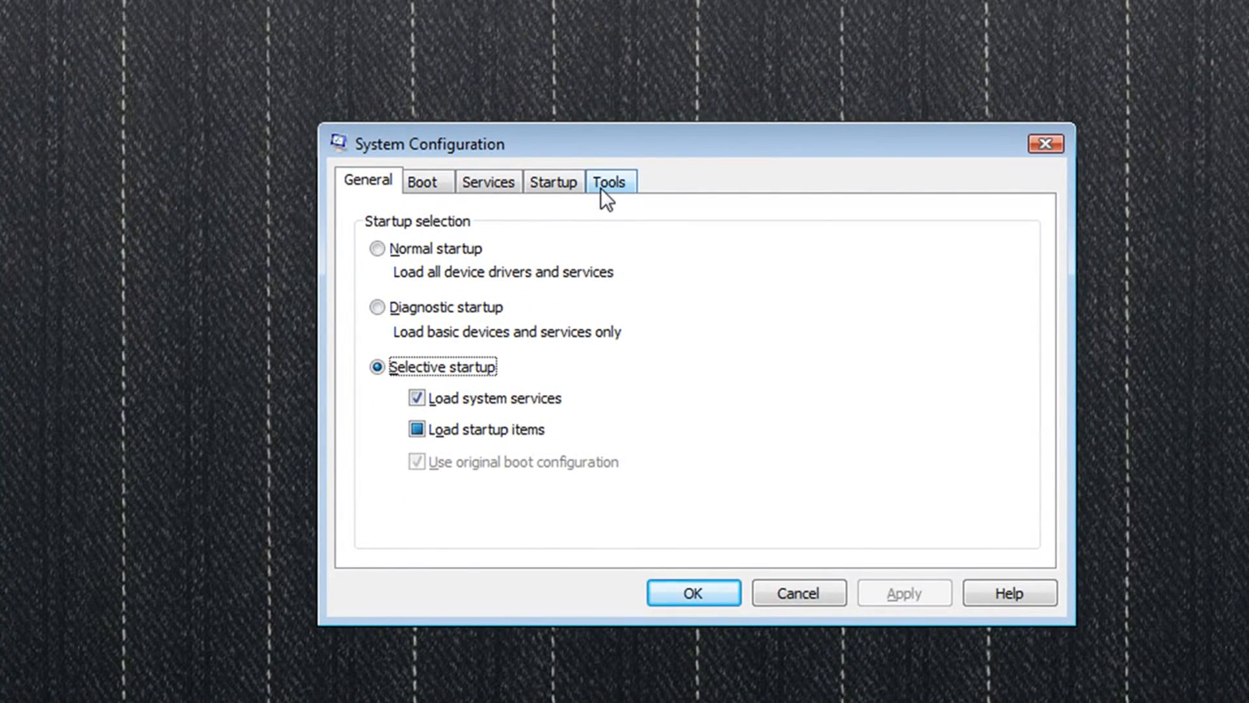
Select and launch the Disable UAC tool from System Configuration's Tools list.
click(610, 182)
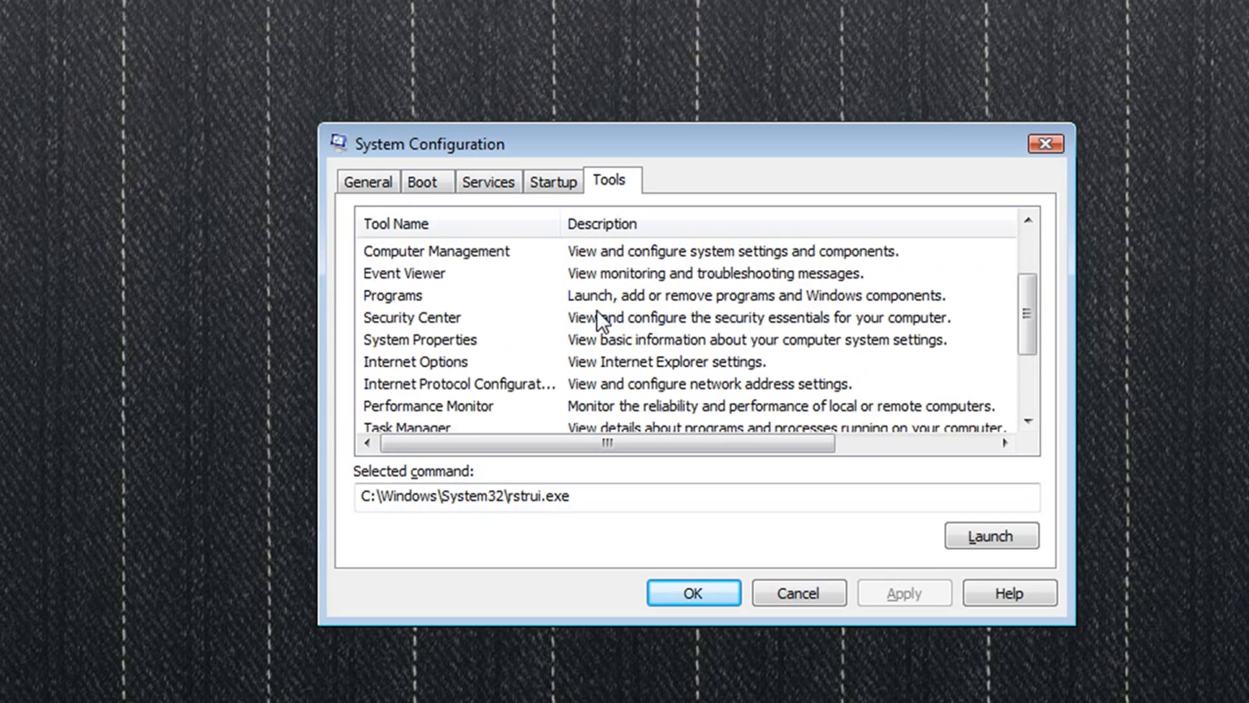
scroll(down, 3)
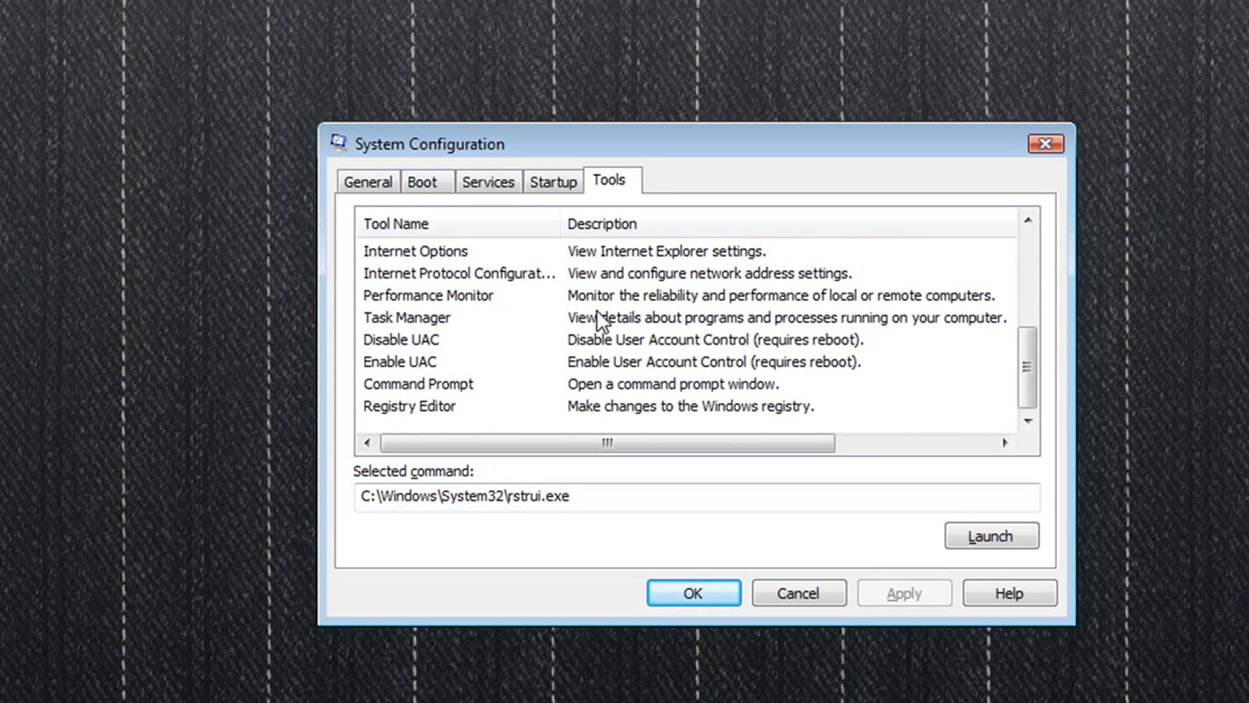
click(399, 339)
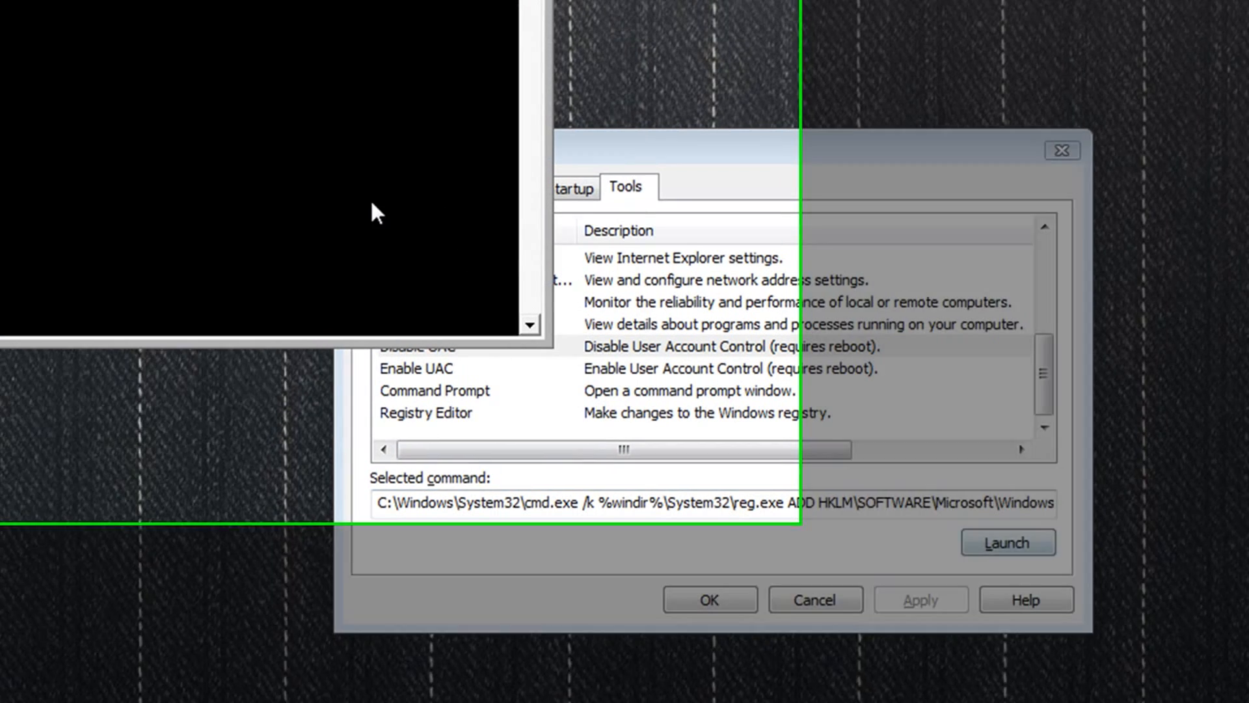
Confirm 'The operation completed successfully' and close the Command Prompt.
click(1009, 542)
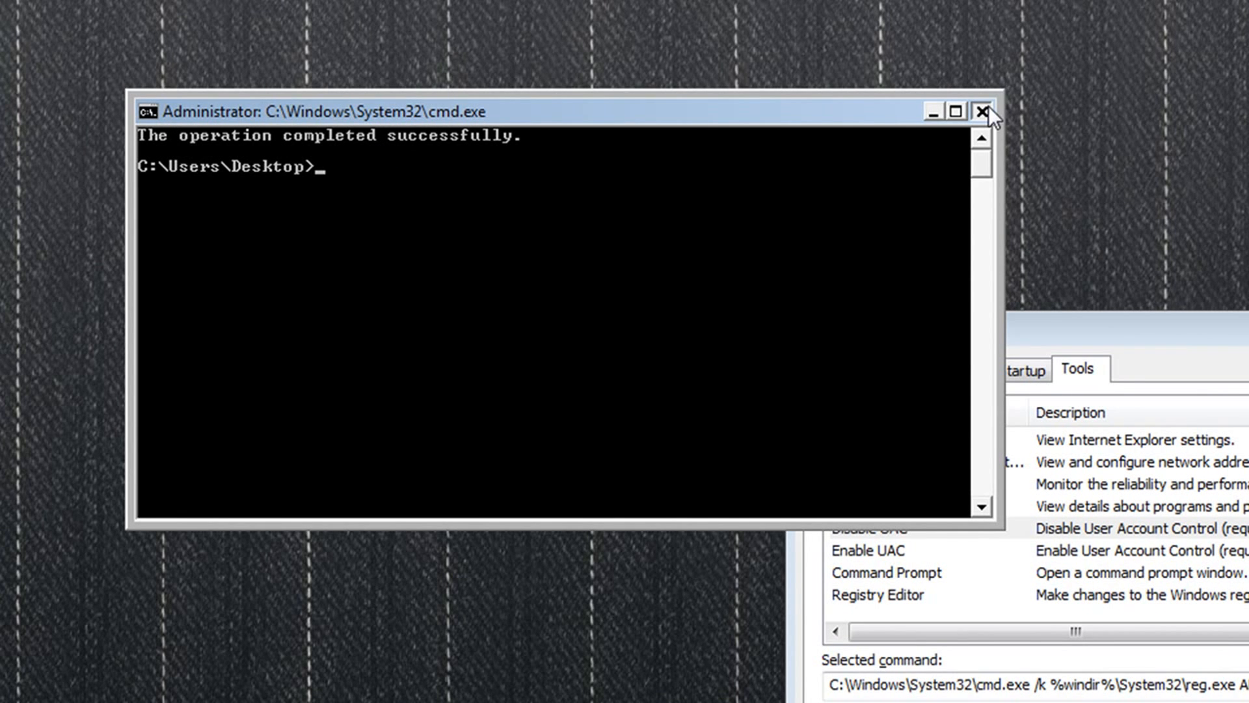
click(982, 110)
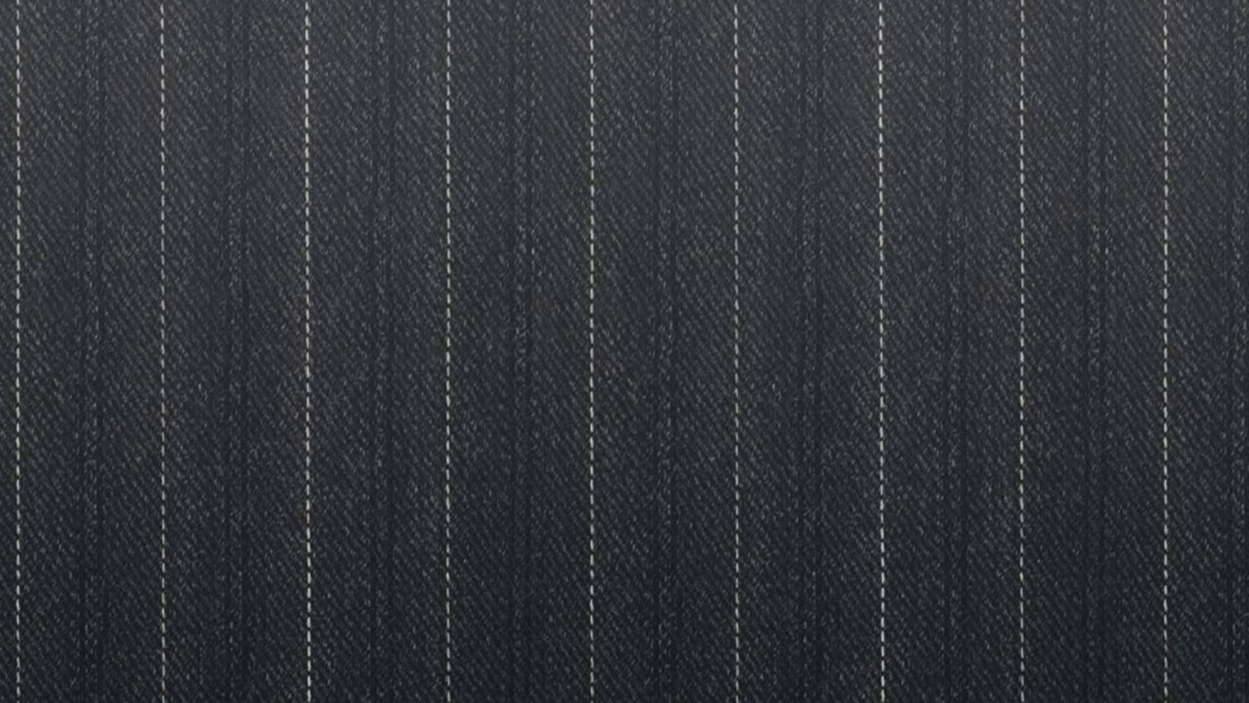